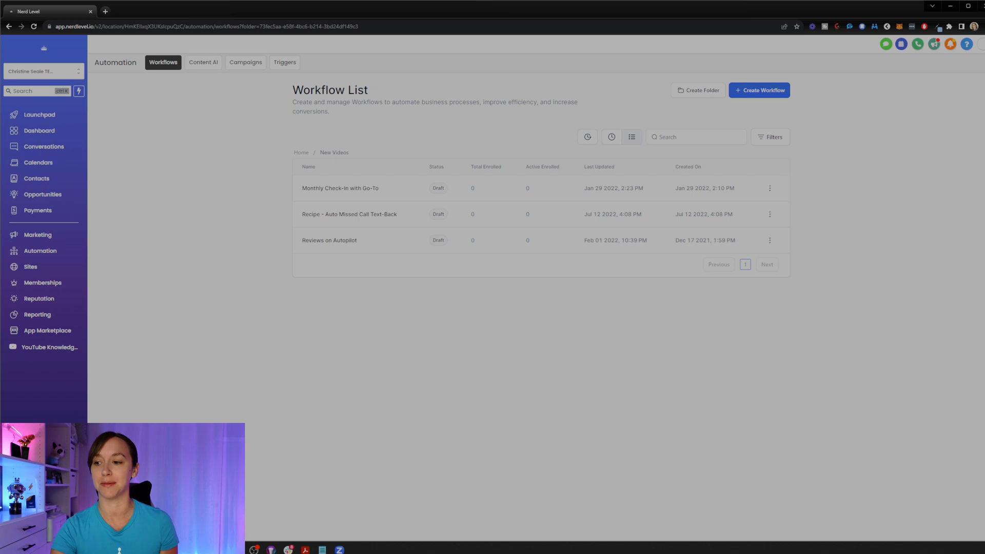
{"action": "mouse_move", "coordinate": [758, 195]}
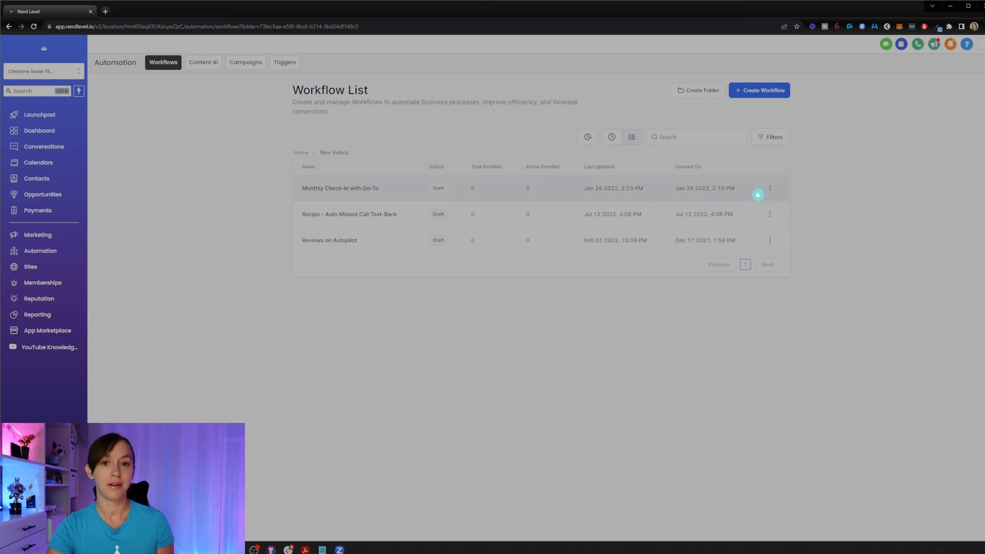
{"action": "mouse_move", "coordinate": [838, 198]}
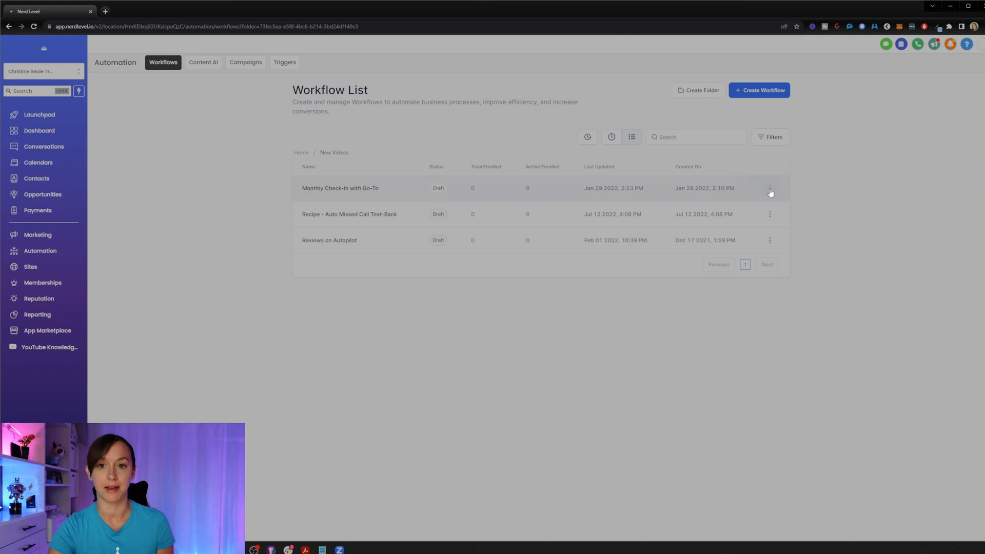
Show the action menu for the Monthly Check-In with Go-To workflow, including copy to sub-account
{"action": "left_click", "coordinate": [770, 188]}
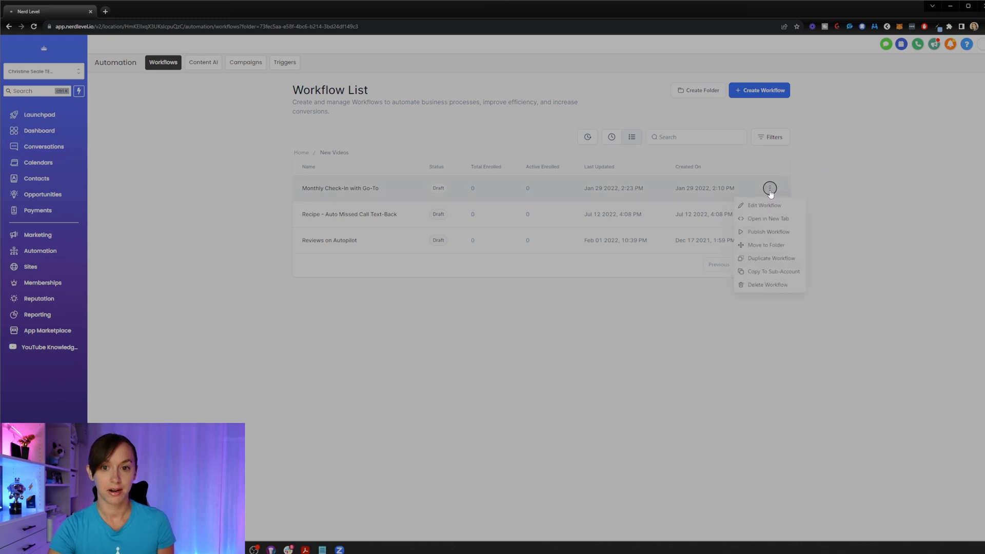
{"action": "mouse_move", "coordinate": [779, 272]}
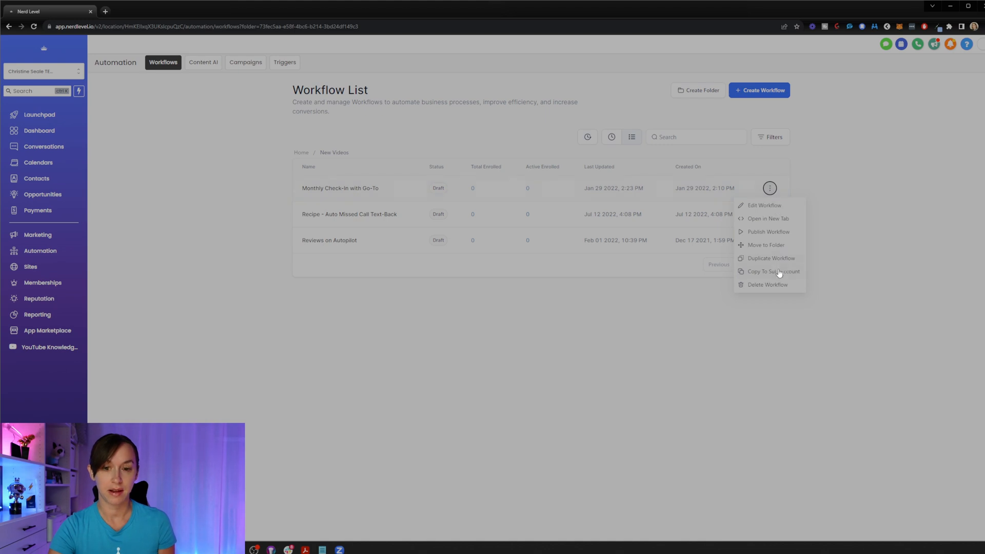
{"action": "left_click", "coordinate": [773, 272]}
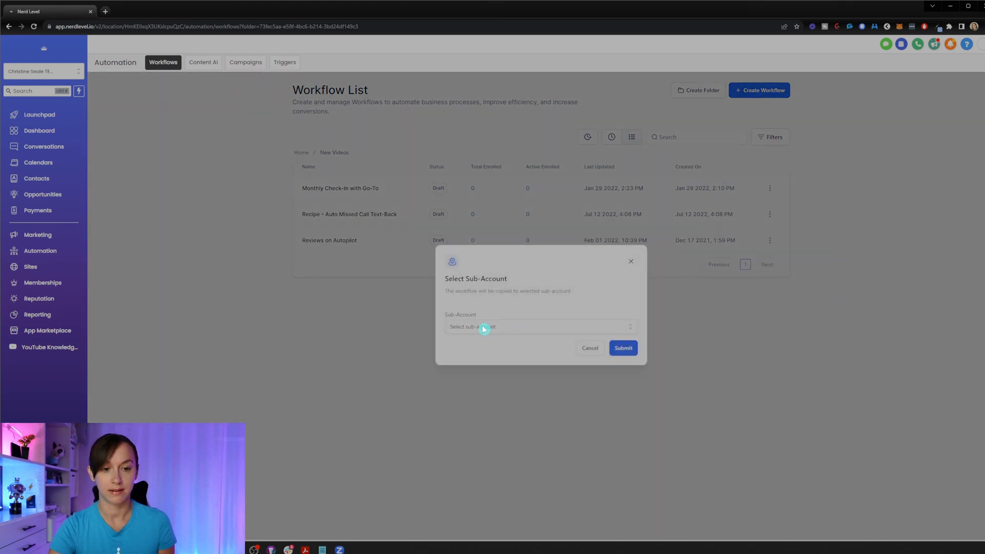
{"action": "mouse_move", "coordinate": [789, 314]}
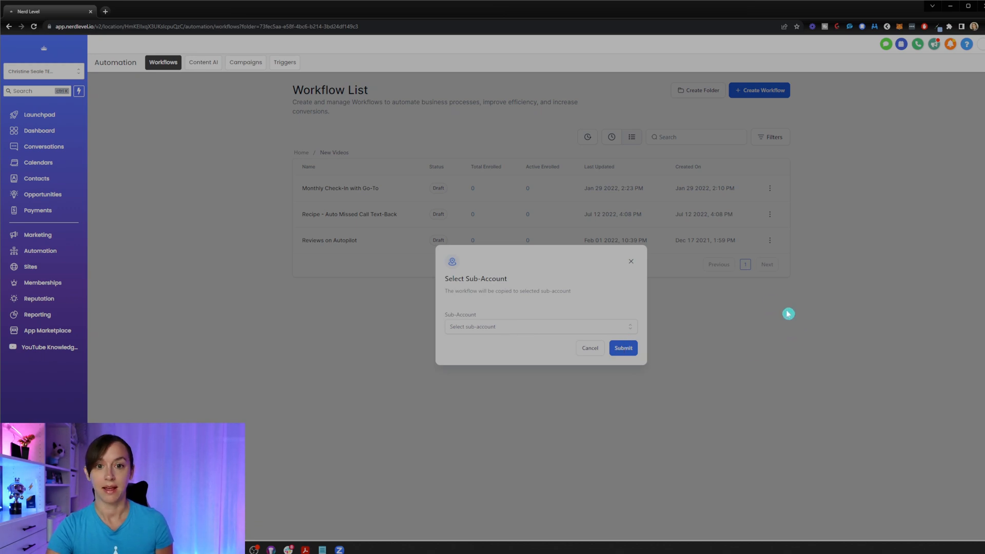
{"action": "left_click", "coordinate": [589, 348]}
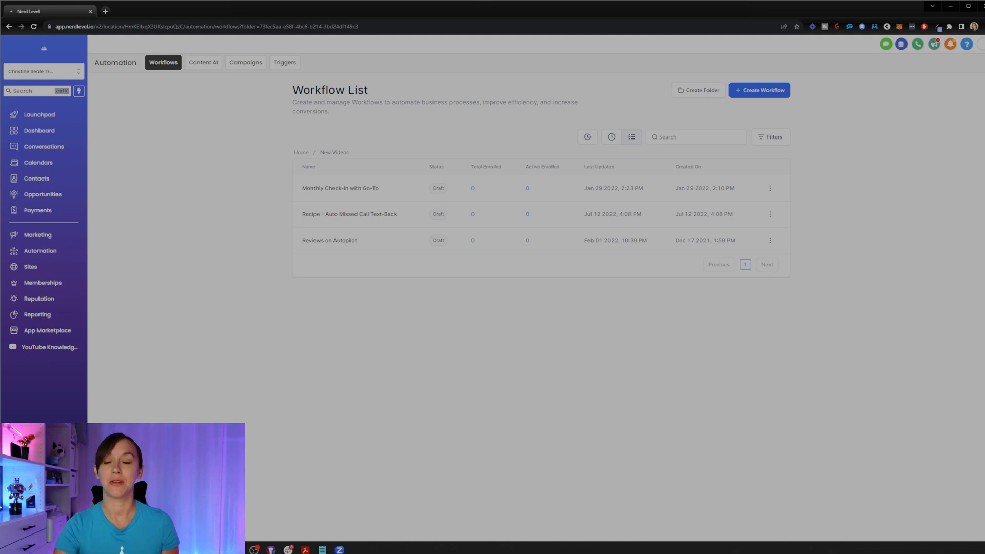
{"action": "left_click", "coordinate": [759, 90]}
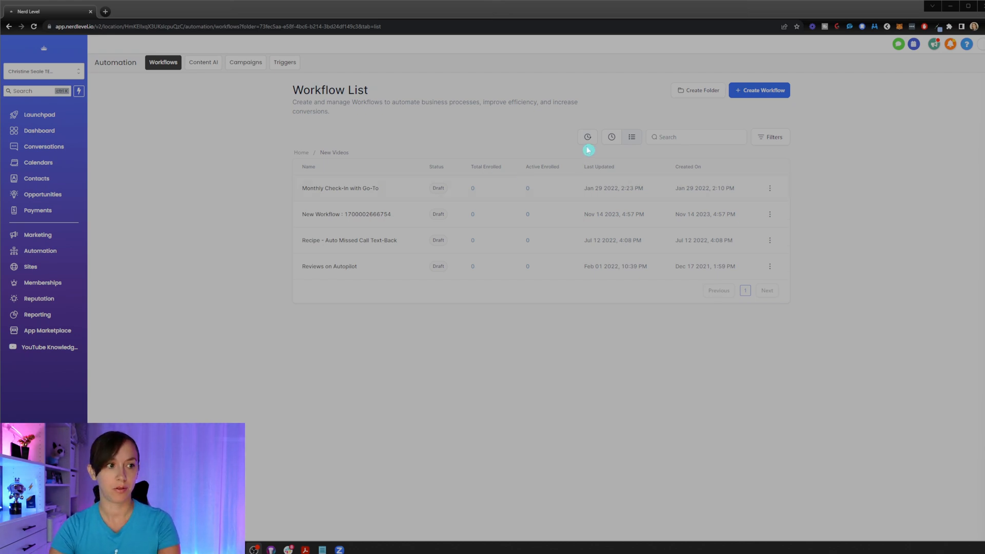
{"action": "mouse_move", "coordinate": [587, 137]}
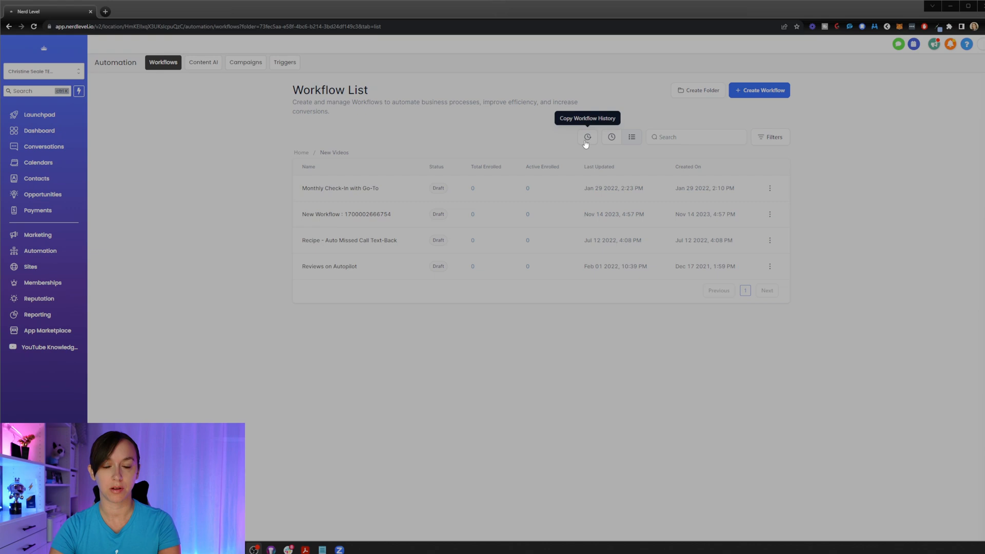
{"action": "left_click", "coordinate": [588, 137]}
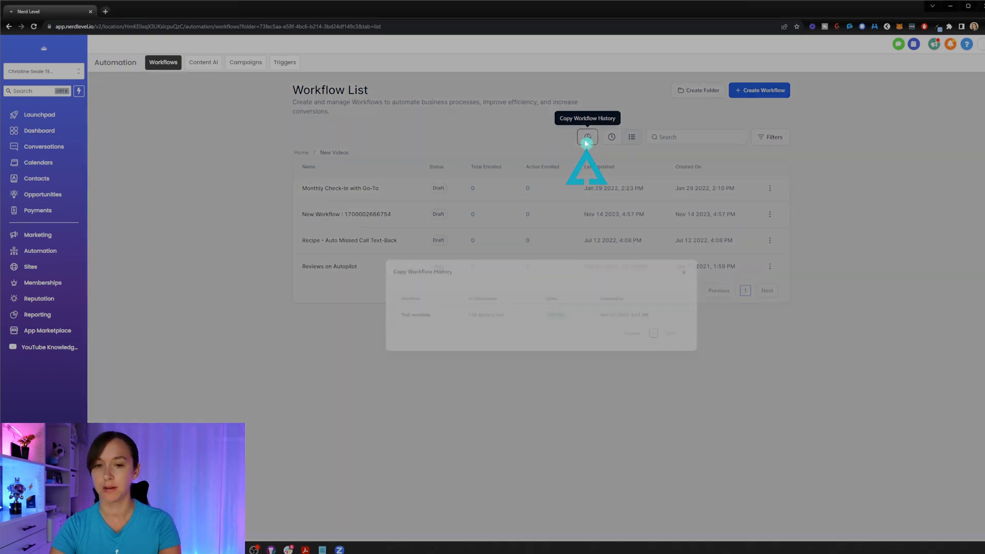
{"action": "left_click", "coordinate": [587, 137]}
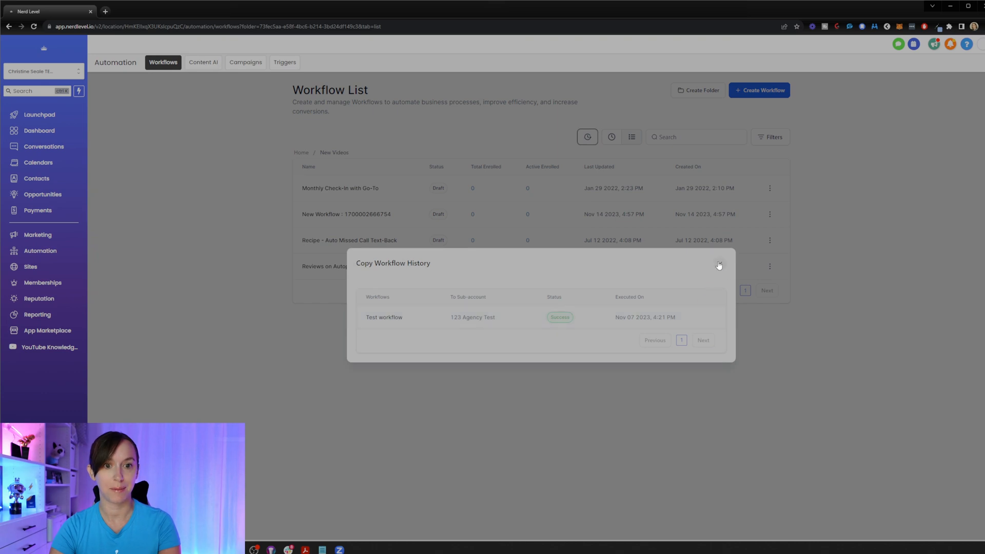
{"action": "left_click", "coordinate": [718, 264]}
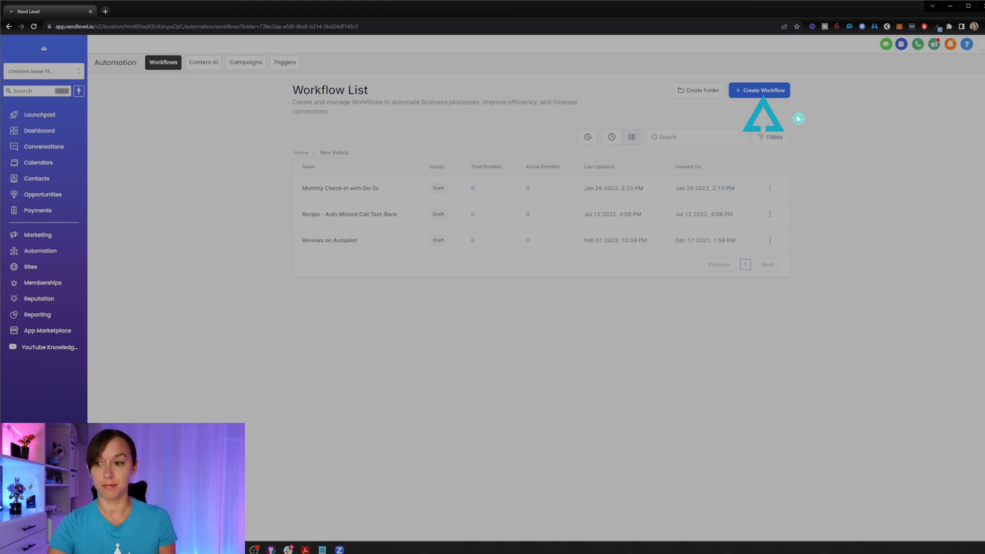
{"action": "left_click", "coordinate": [759, 90]}
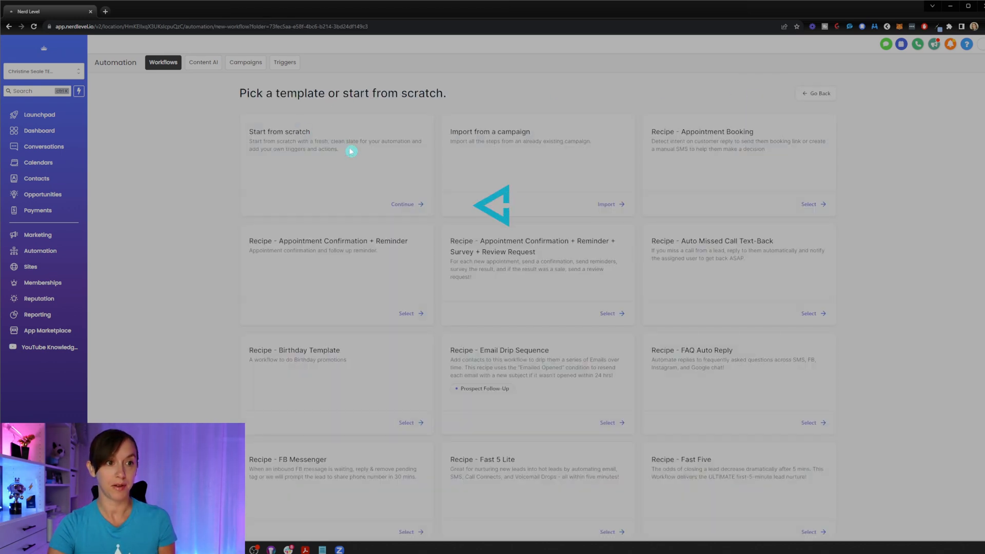
{"action": "left_click", "coordinate": [403, 205]}
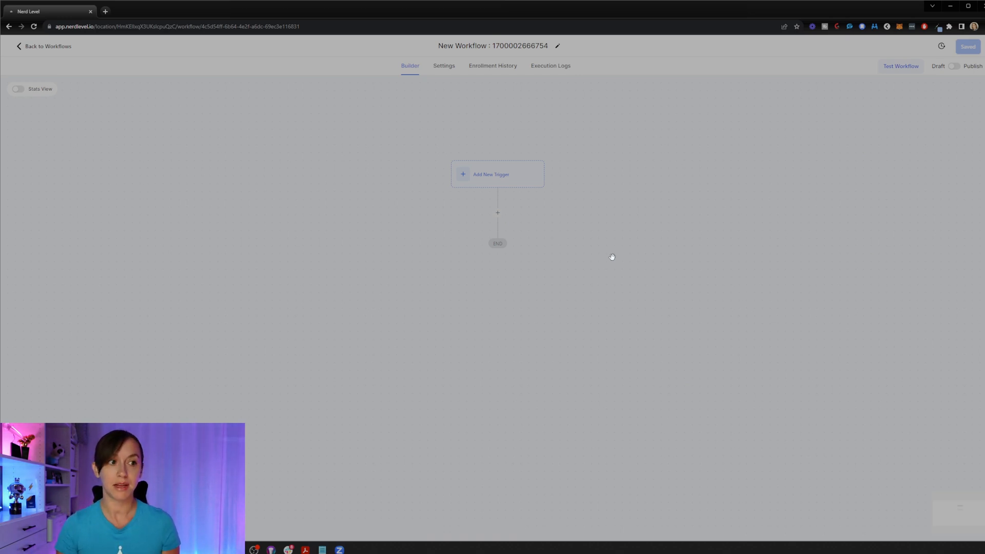
{"action": "mouse_move", "coordinate": [576, 207]}
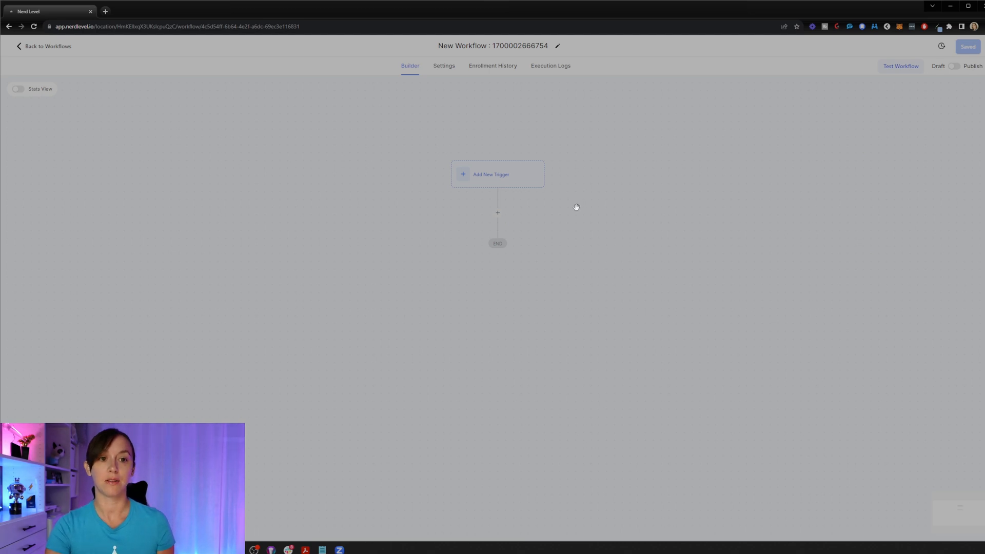
{"action": "mouse_move", "coordinate": [582, 207]}
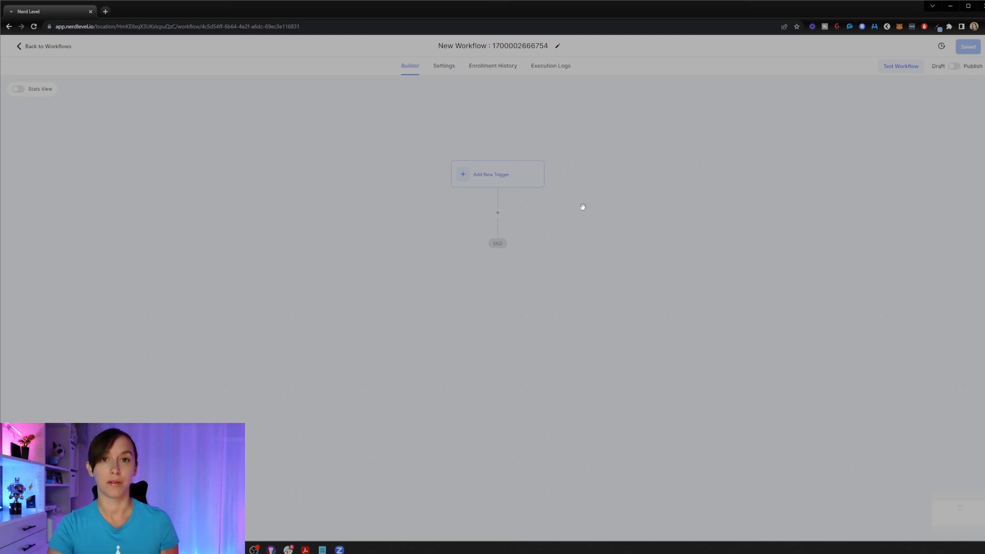
{"action": "mouse_move", "coordinate": [659, 322]}
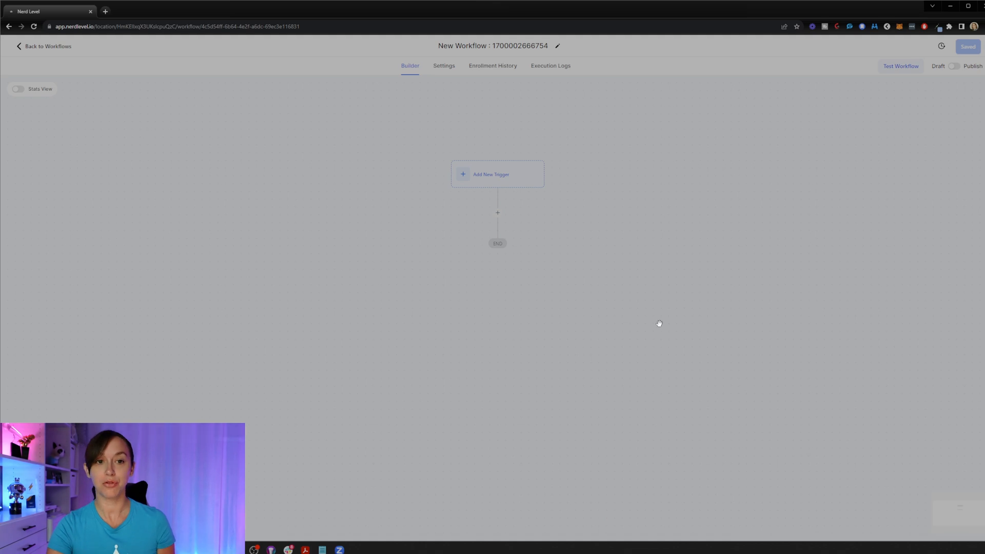
{"action": "mouse_move", "coordinate": [655, 283]}
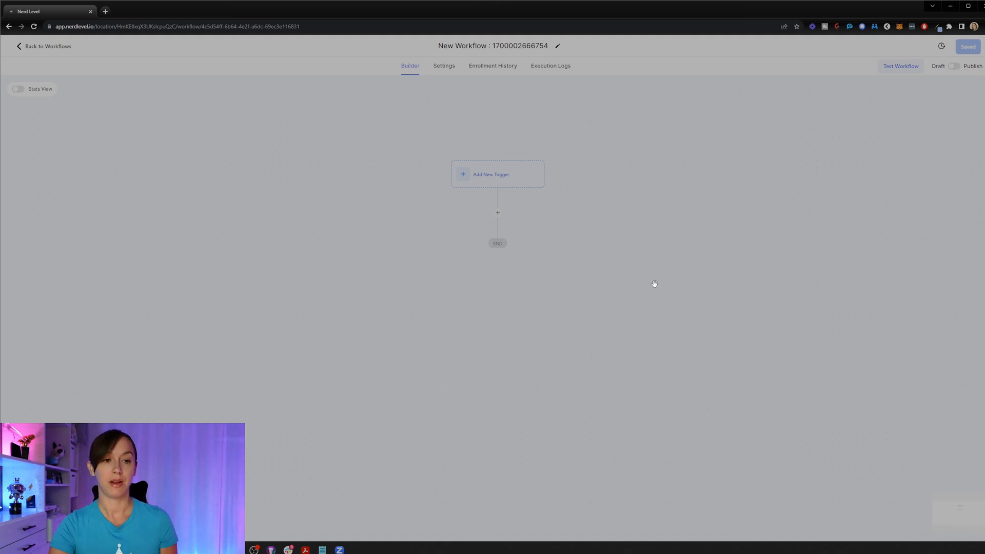
{"action": "mouse_move", "coordinate": [663, 289]}
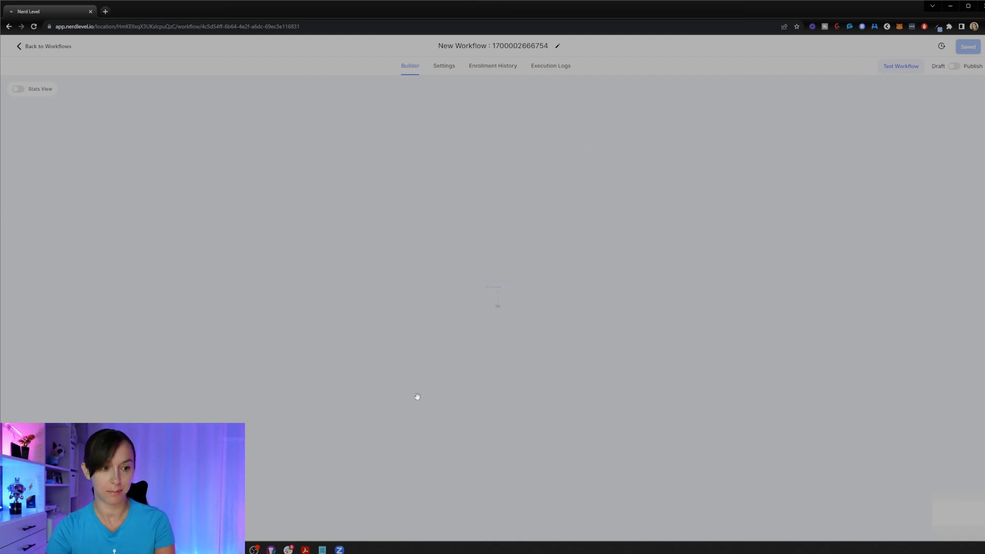
{"action": "mouse_move", "coordinate": [963, 314]}
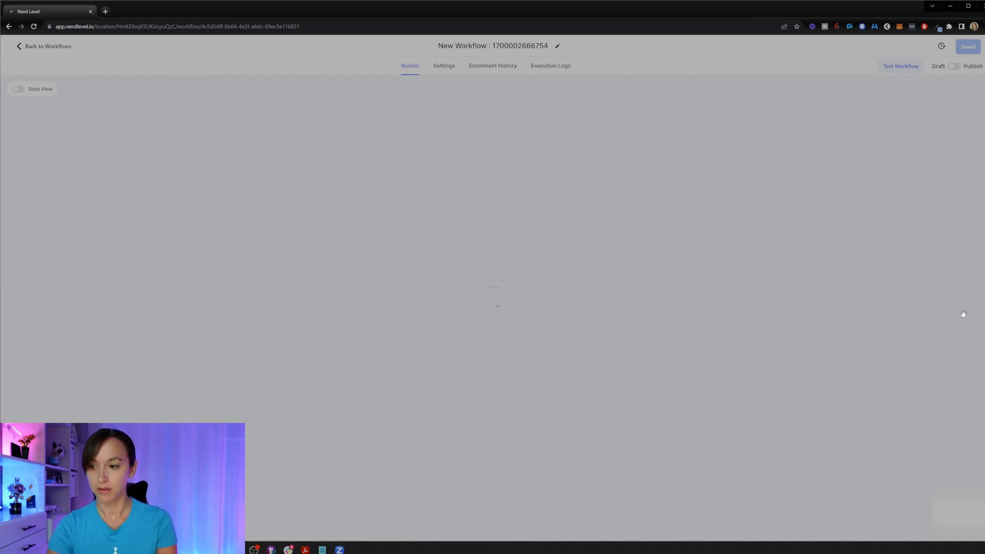
{"action": "mouse_move", "coordinate": [835, 293]}
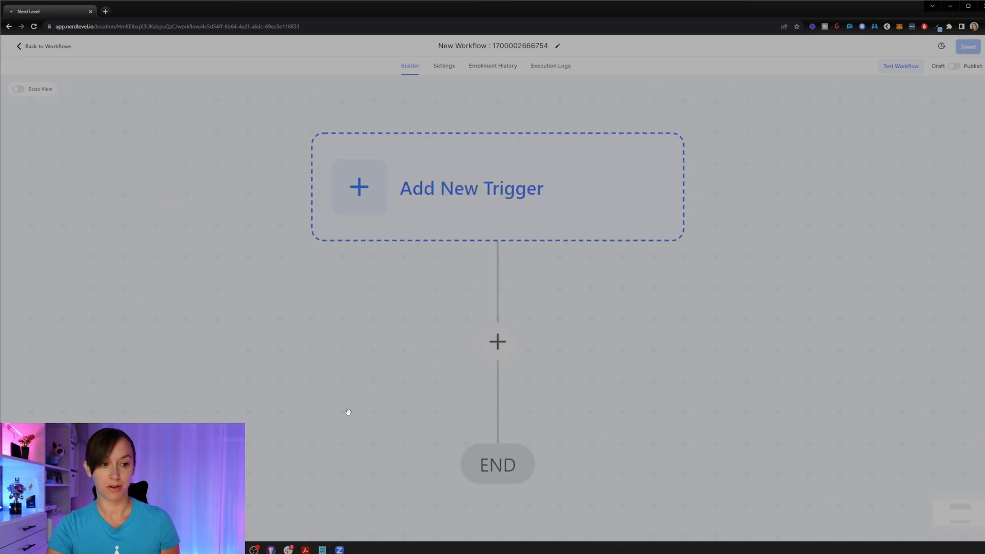
{"action": "mouse_move", "coordinate": [605, 193]}
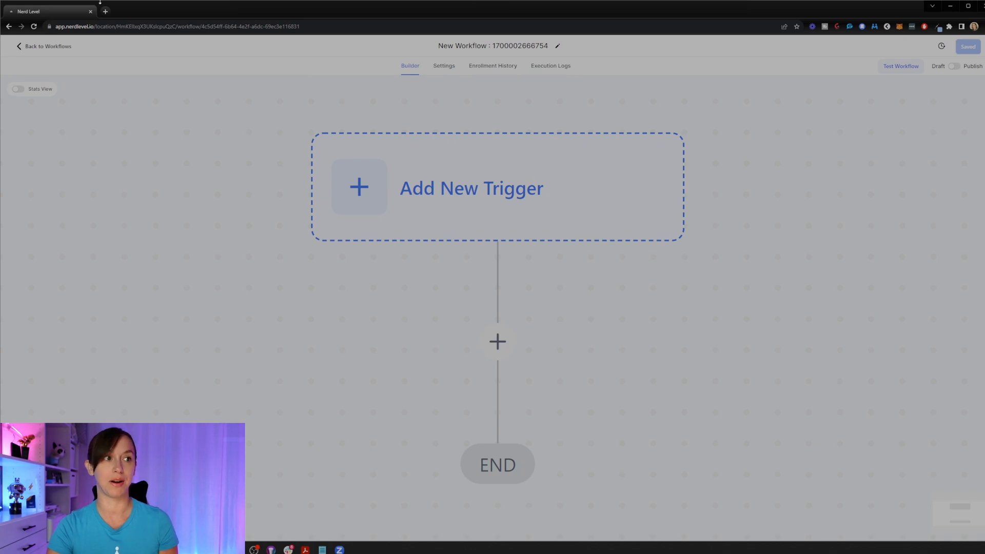
Return to the New Videos workflow list with the new draft listed
{"action": "left_click", "coordinate": [44, 45]}
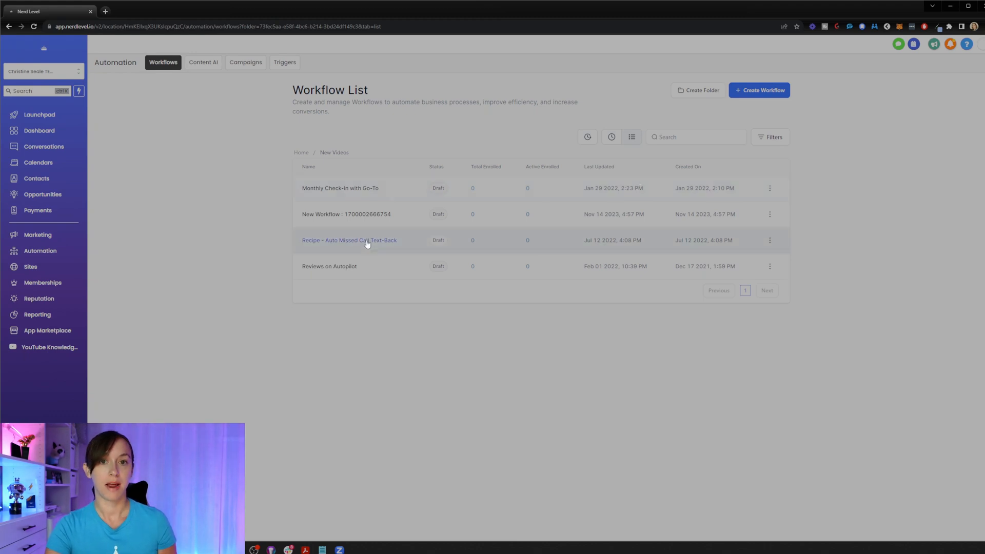
Open the Recipe - Auto Missed Call Text-Back workflow in the builder
{"action": "left_click", "coordinate": [349, 240]}
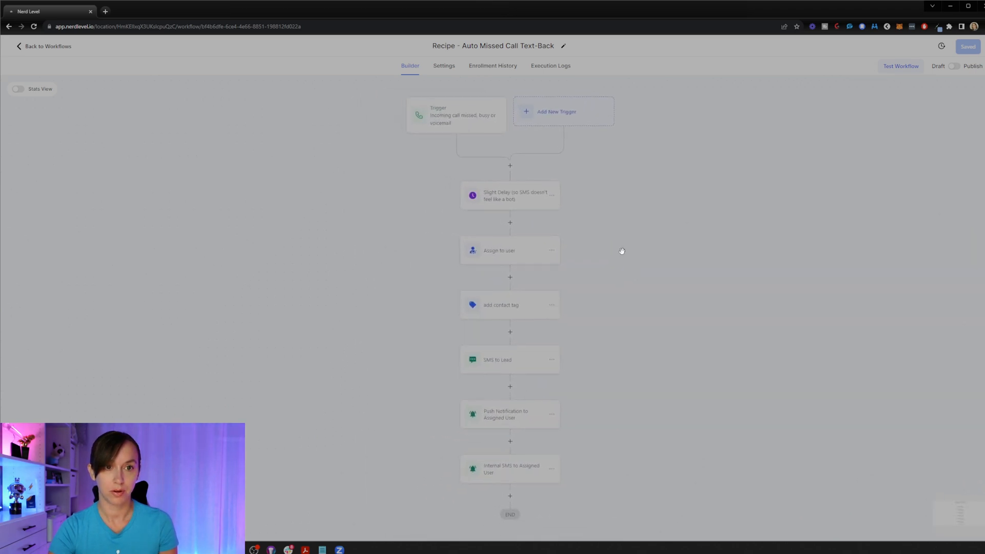
{"action": "mouse_move", "coordinate": [701, 186]}
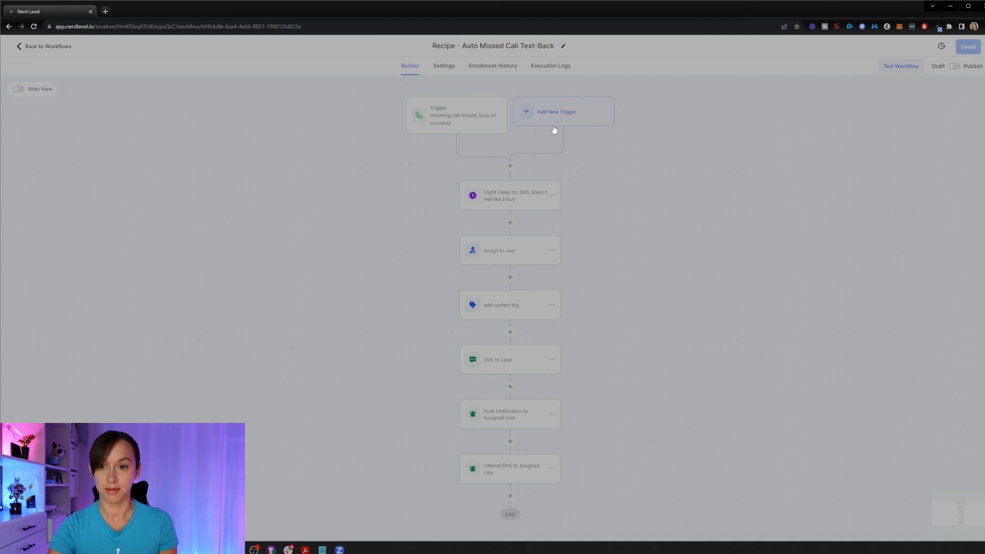
{"action": "mouse_move", "coordinate": [381, 266]}
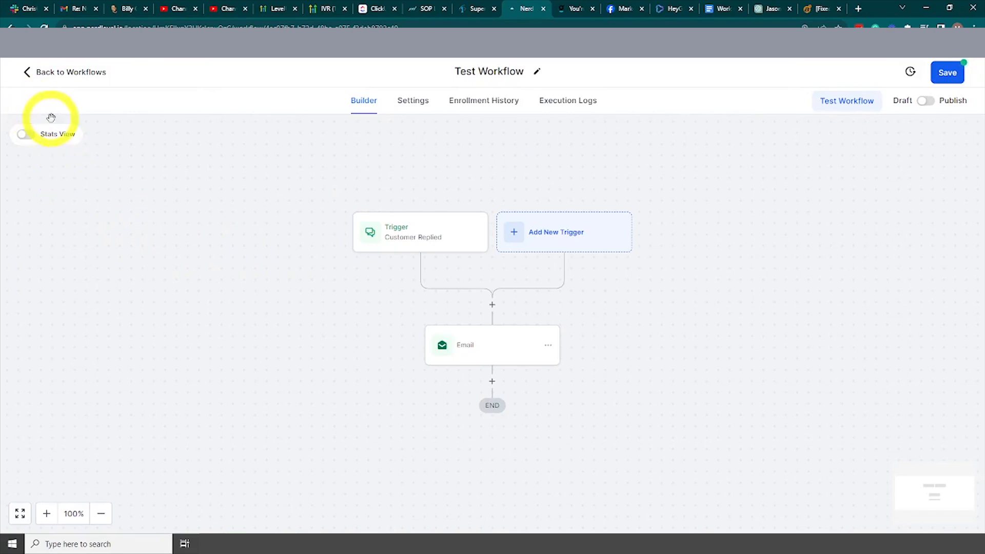
Enable Stats View and review the Email step's Delivered and Opened records, showing zero
{"action": "left_click", "coordinate": [23, 134]}
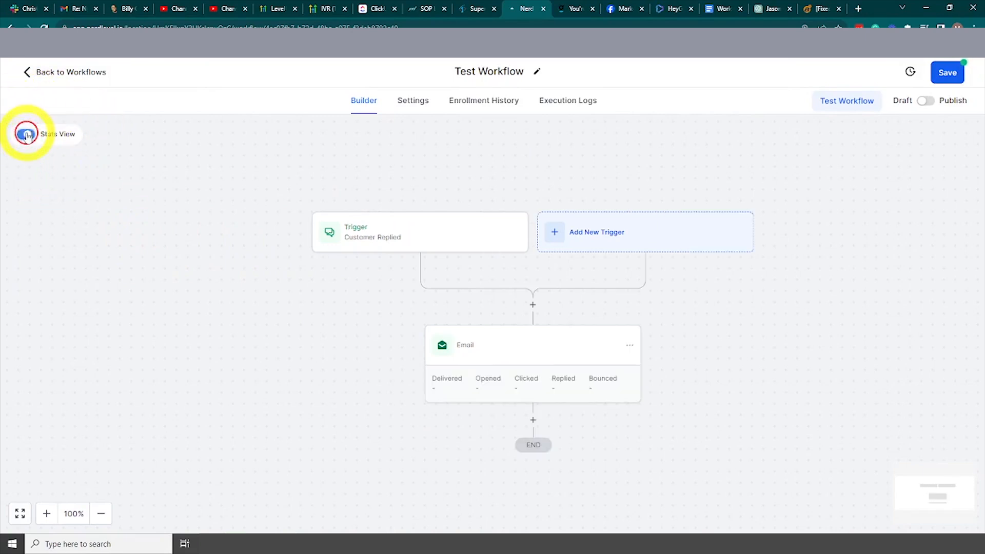
{"action": "left_click", "coordinate": [26, 134]}
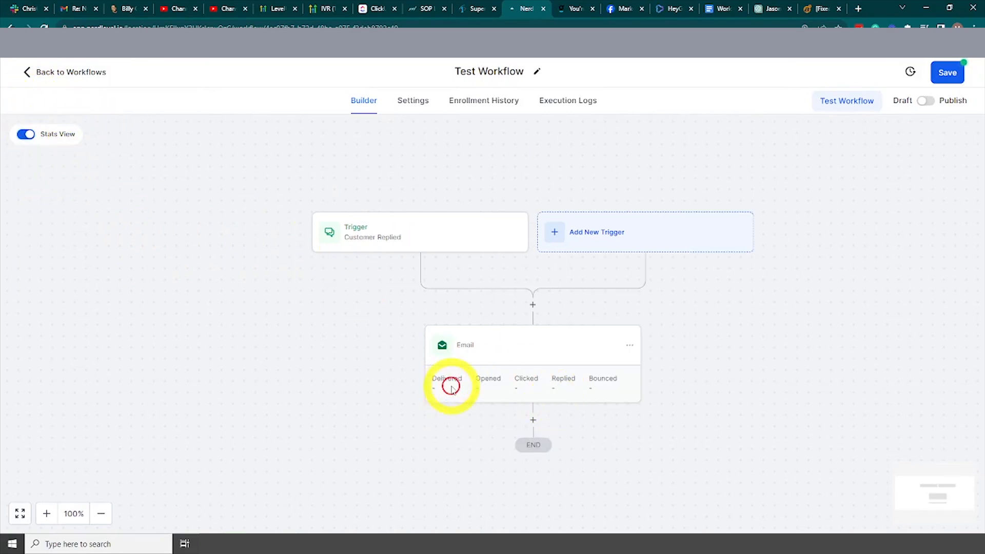
{"action": "left_click", "coordinate": [447, 383]}
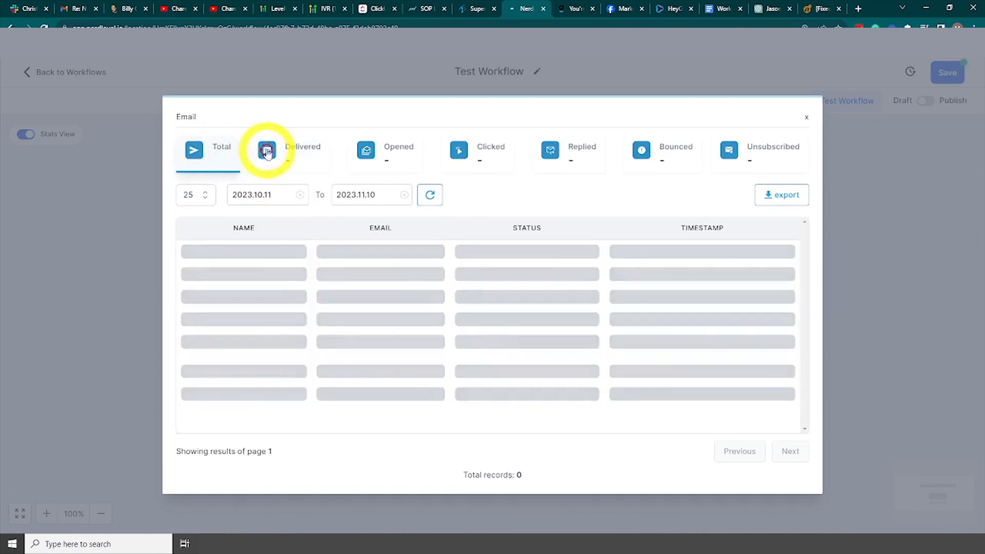
{"action": "left_click", "coordinate": [398, 152]}
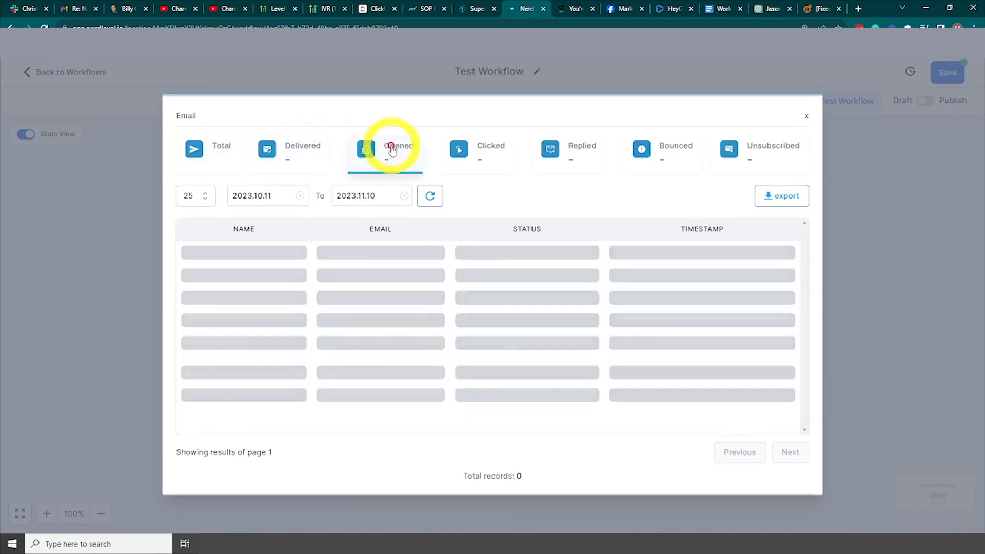
{"action": "left_click", "coordinate": [568, 151]}
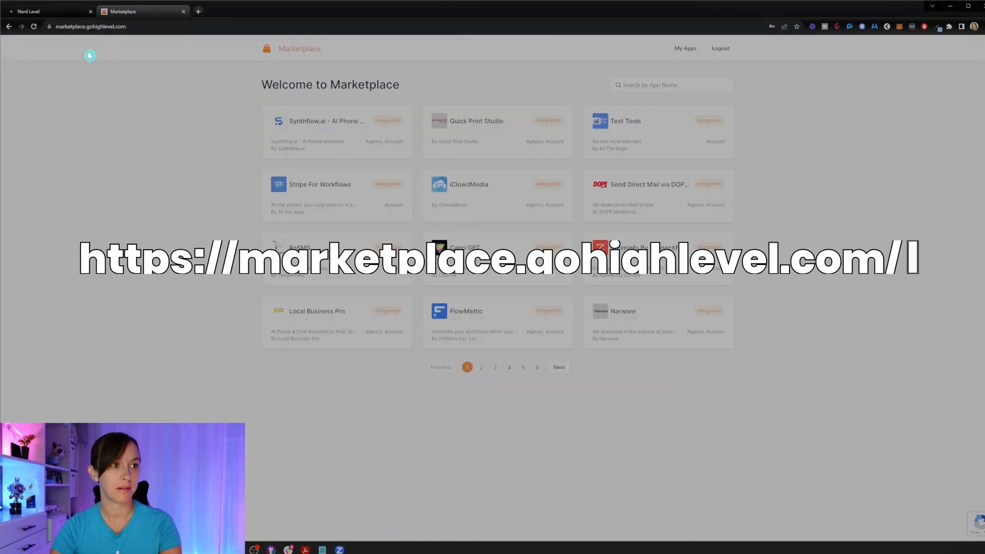
{"action": "mouse_move", "coordinate": [210, 132]}
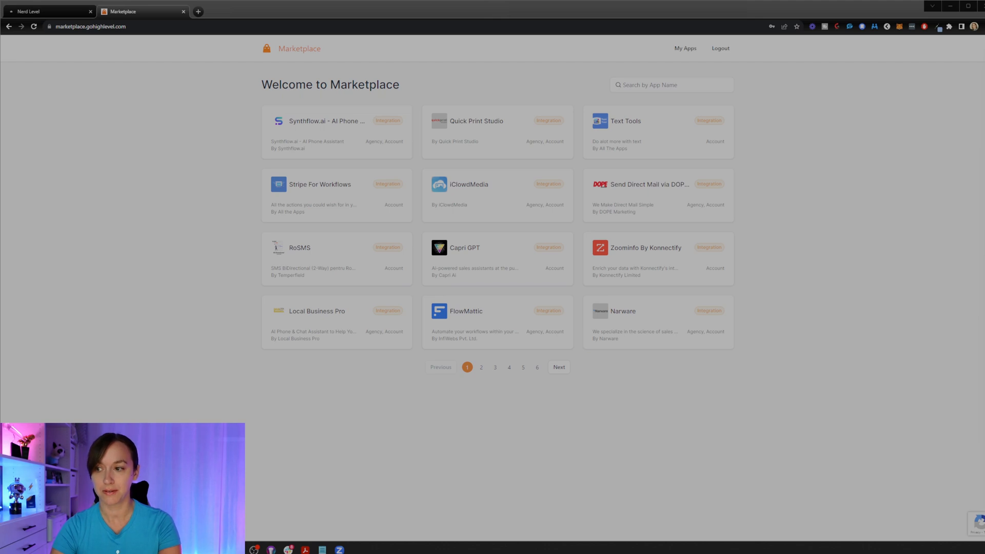
{"action": "mouse_move", "coordinate": [322, 145]}
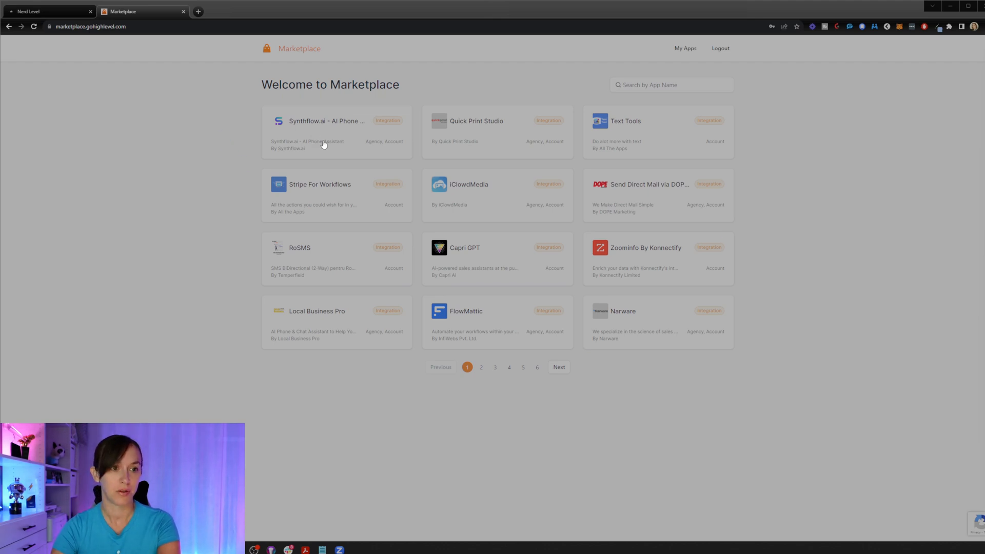
Browse to page 2 of Marketplace apps, showing Konnectify, CallHippo and Spiffy Checkouts
{"action": "left_click", "coordinate": [481, 367]}
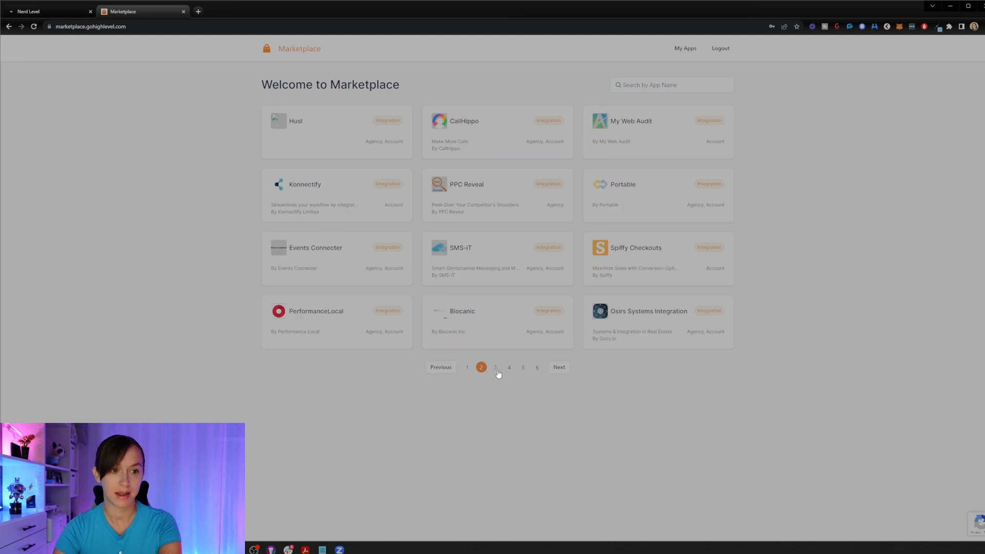
{"action": "mouse_move", "coordinate": [465, 370]}
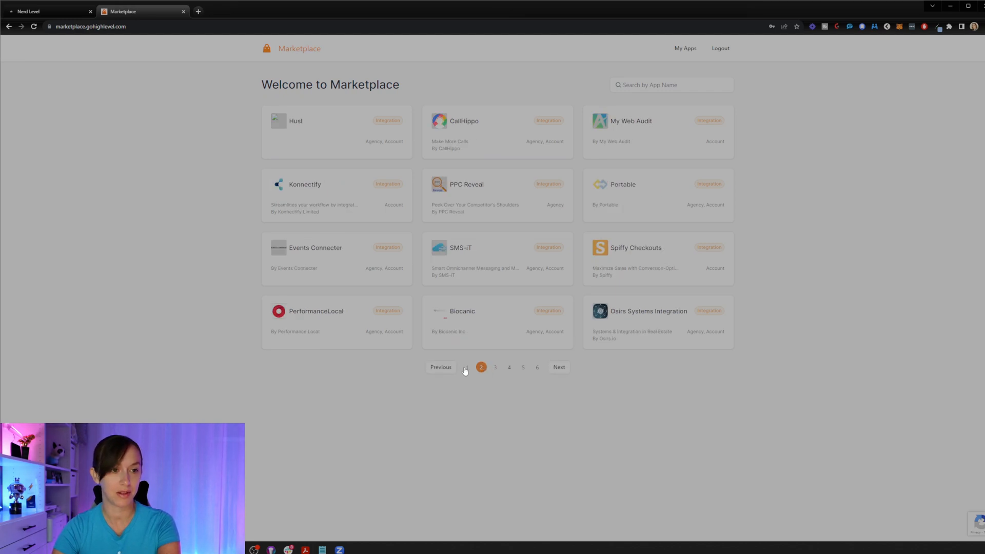
Return to the first page of Marketplace apps, then open My Apps
{"action": "left_click", "coordinate": [467, 367]}
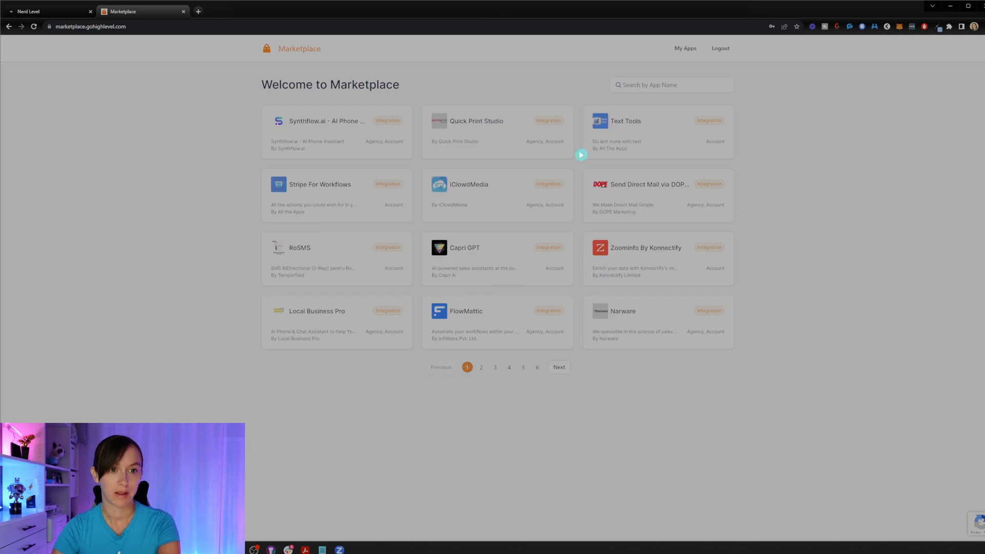
{"action": "mouse_move", "coordinate": [532, 105]}
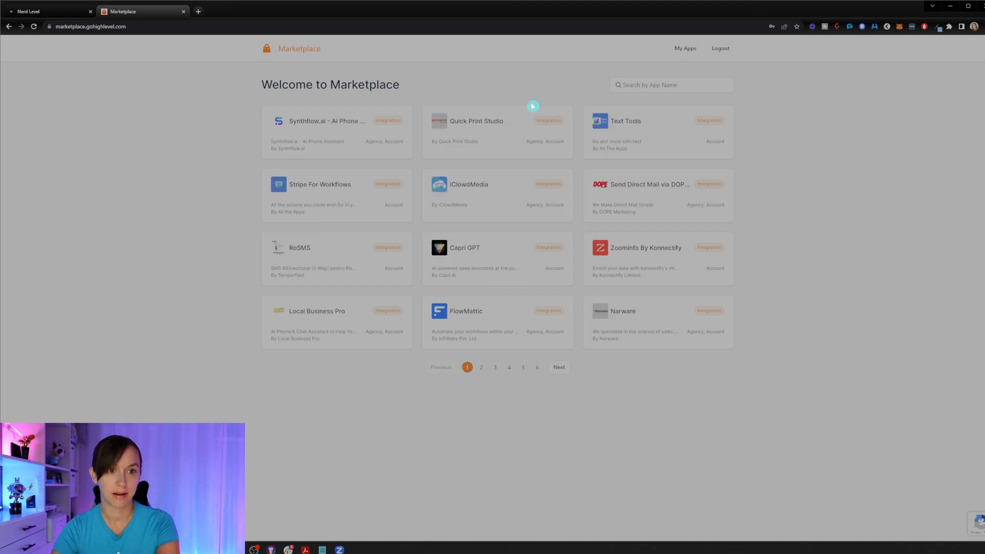
{"action": "mouse_move", "coordinate": [449, 134]}
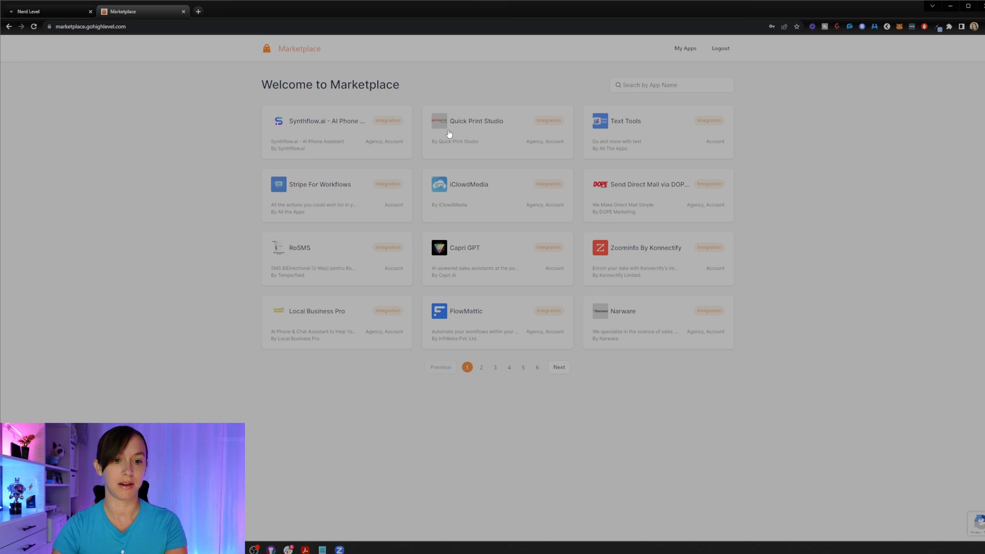
{"action": "mouse_move", "coordinate": [503, 148]}
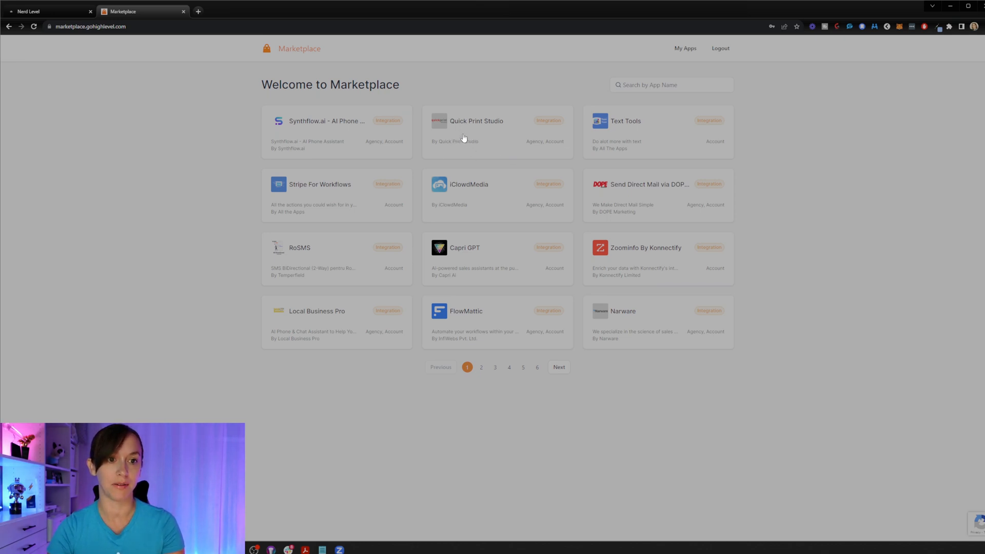
{"action": "mouse_move", "coordinate": [537, 125]}
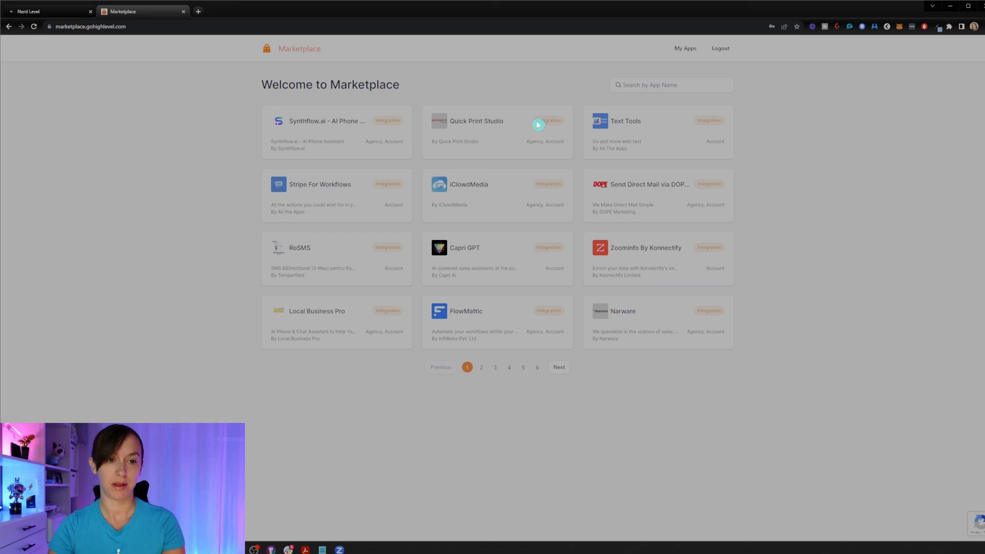
{"action": "mouse_move", "coordinate": [486, 121]}
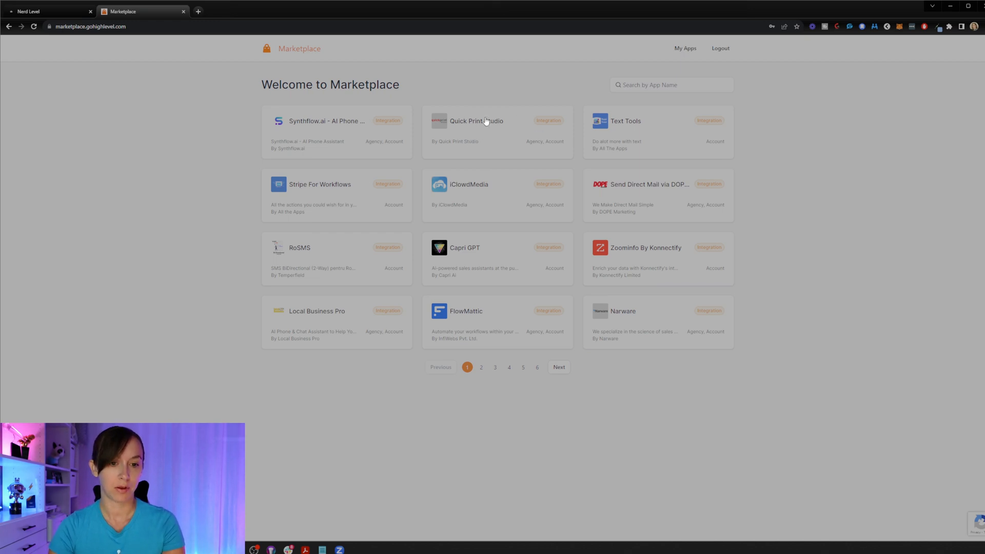
{"action": "mouse_move", "coordinate": [434, 260]}
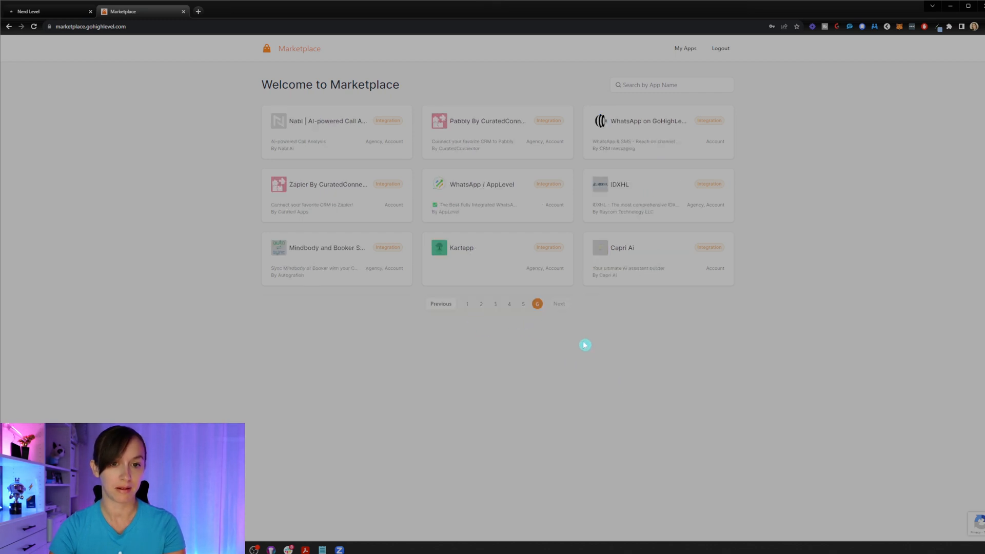
{"action": "mouse_move", "coordinate": [535, 329]}
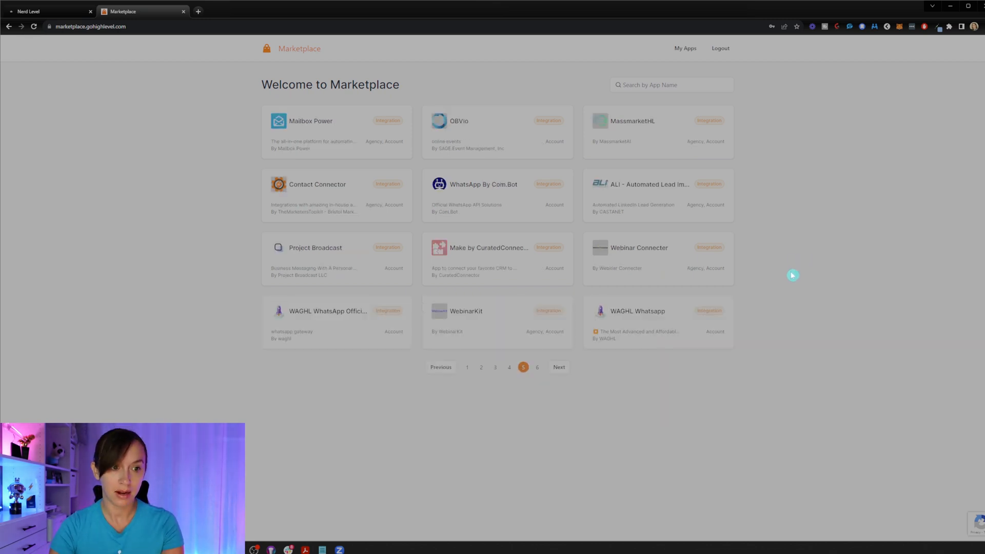
{"action": "mouse_move", "coordinate": [473, 391]}
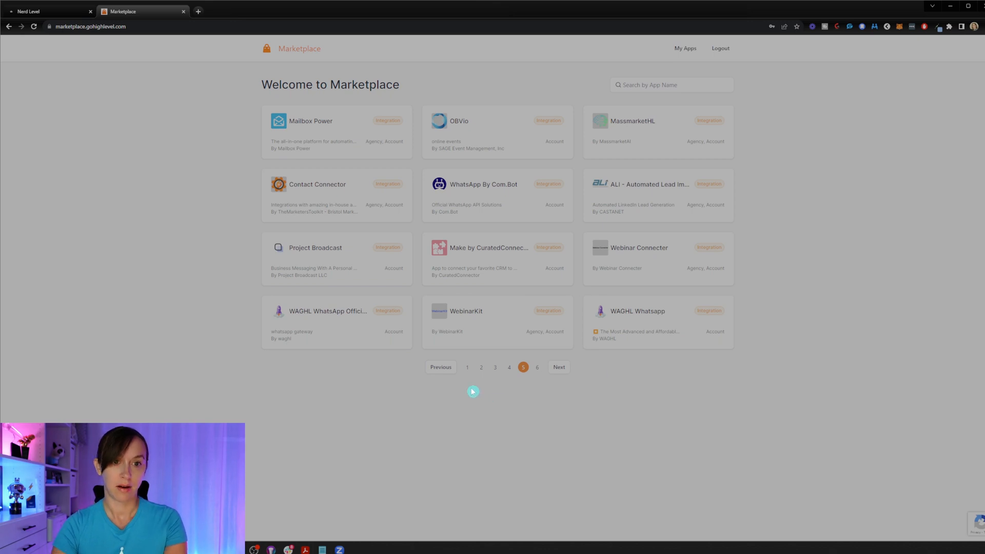
{"action": "mouse_move", "coordinate": [910, 308]}
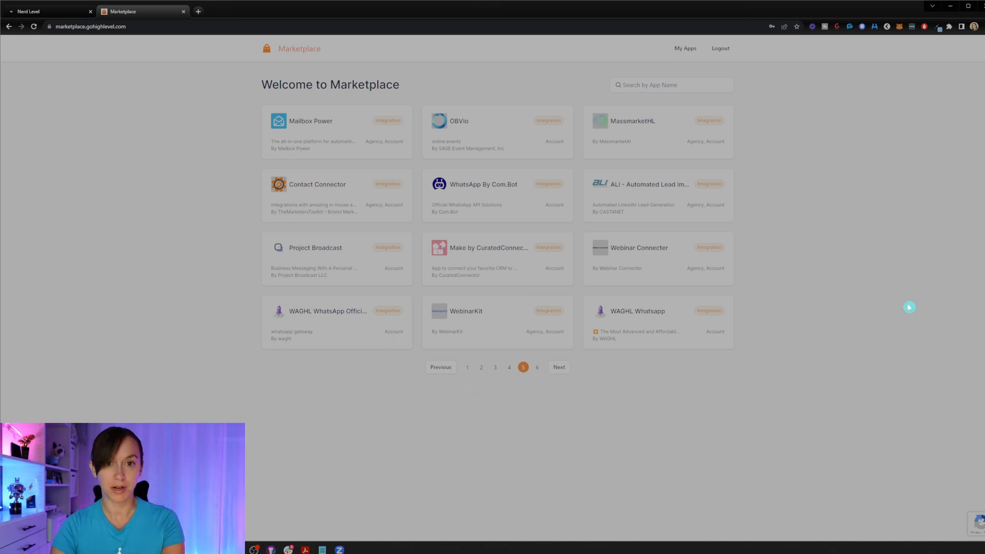
{"action": "left_click", "coordinate": [686, 48]}
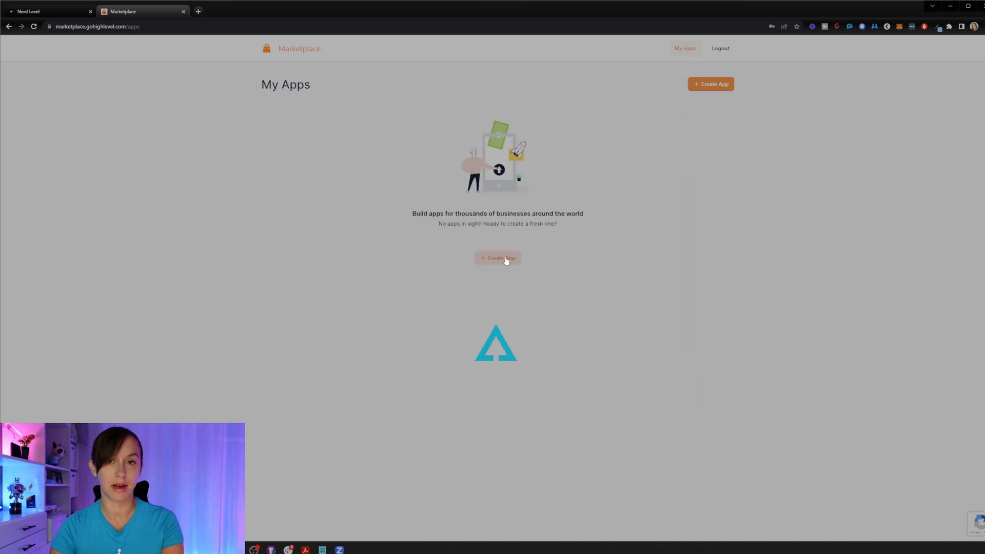
Begin creating a new Marketplace app from the empty My Apps page
{"action": "left_click", "coordinate": [497, 258]}
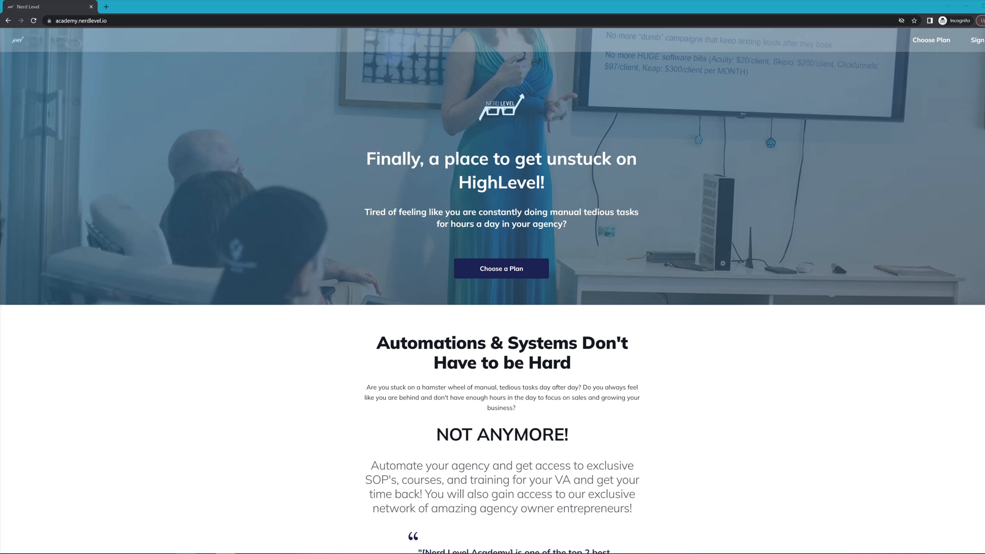
Scroll through the Nerd Level Academy landing page and its Courses collection
{"action": "scroll", "scroll_direction": "down", "scroll_amount": 3}
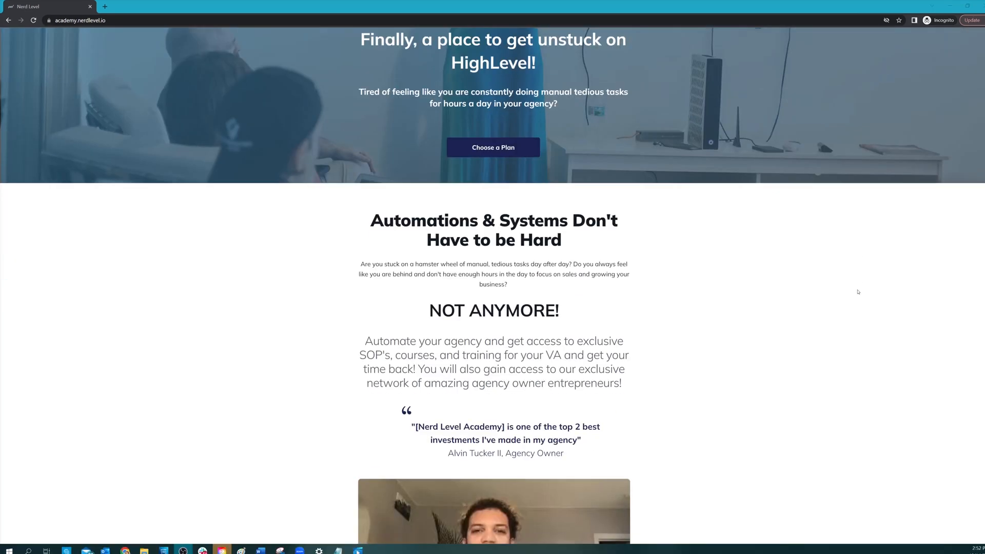
{"action": "scroll", "scroll_direction": "down", "scroll_amount": 3}
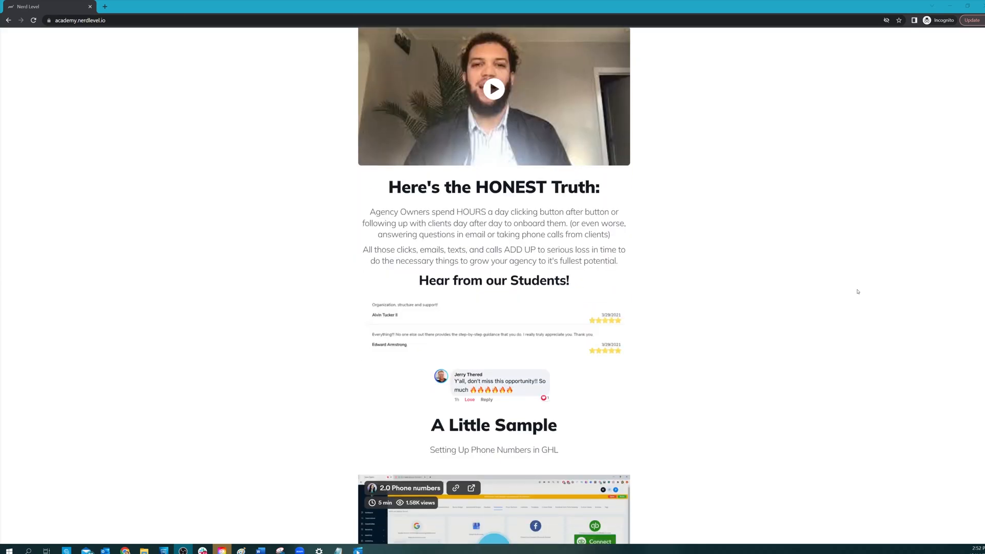
{"action": "scroll", "scroll_direction": "down", "scroll_amount": 3}
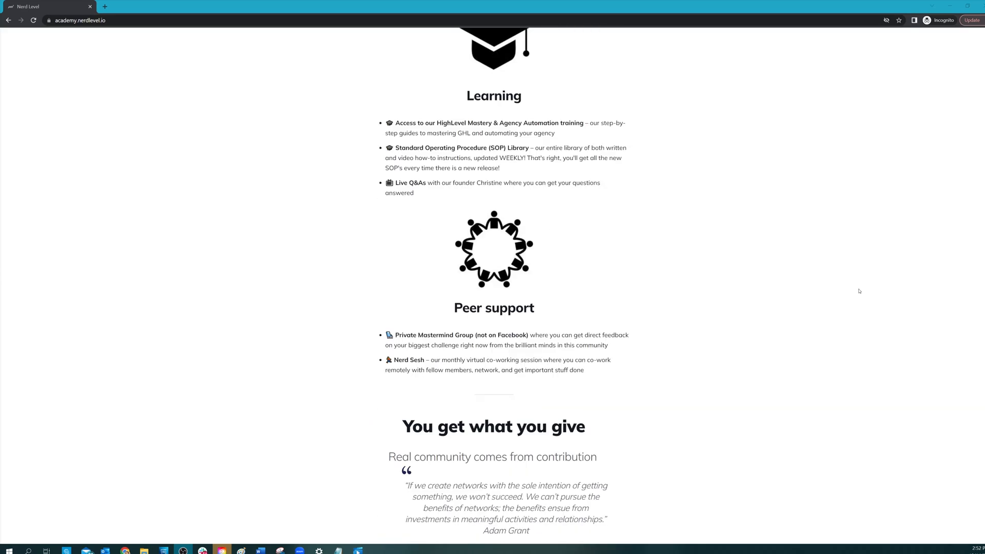
{"action": "scroll", "scroll_direction": "down", "scroll_amount": 3}
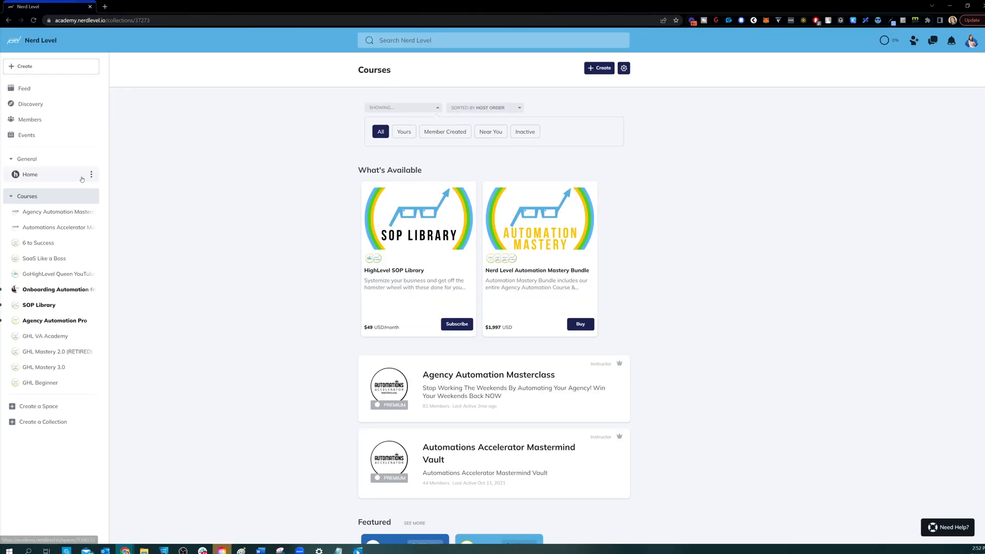
{"action": "scroll", "scroll_direction": "down", "scroll_amount": 3}
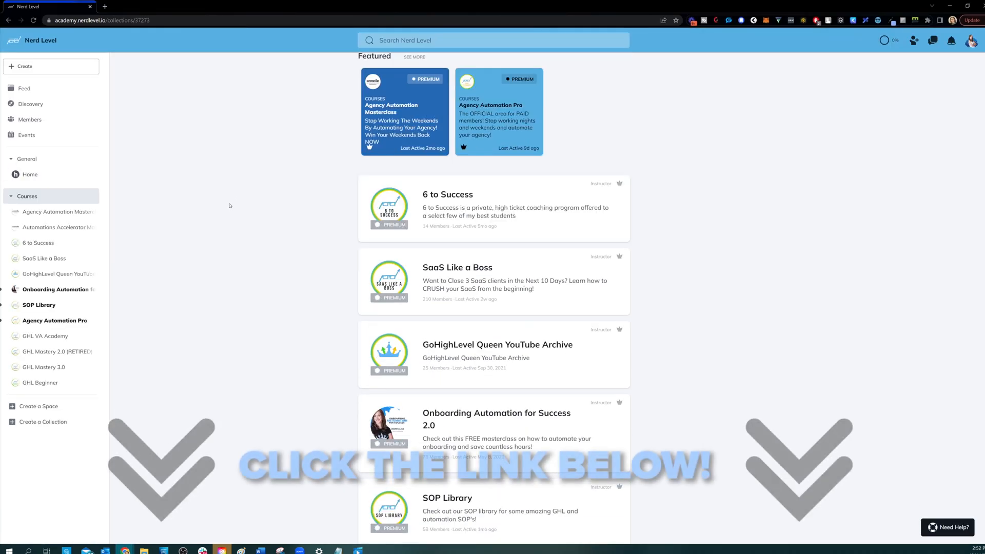
{"action": "scroll", "scroll_direction": "down", "scroll_amount": 3}
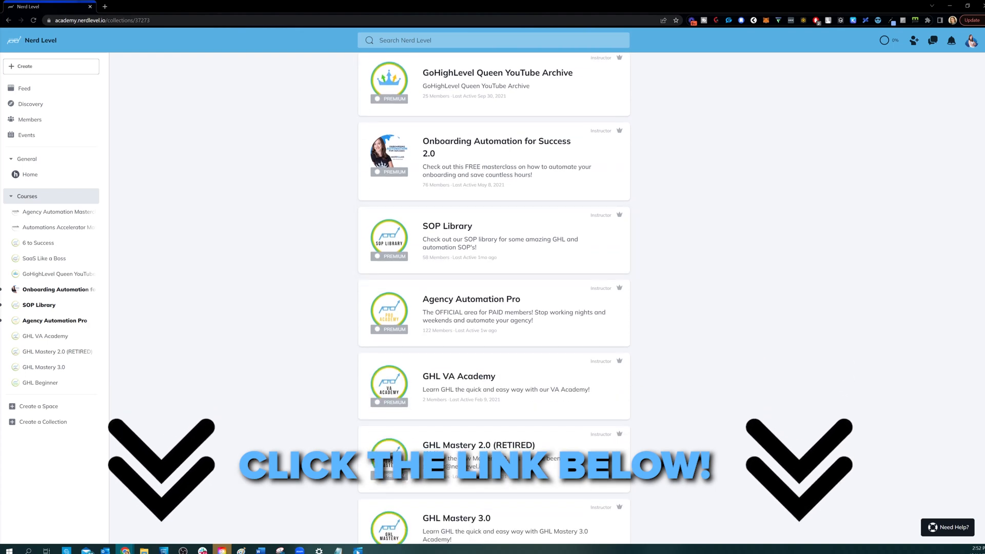